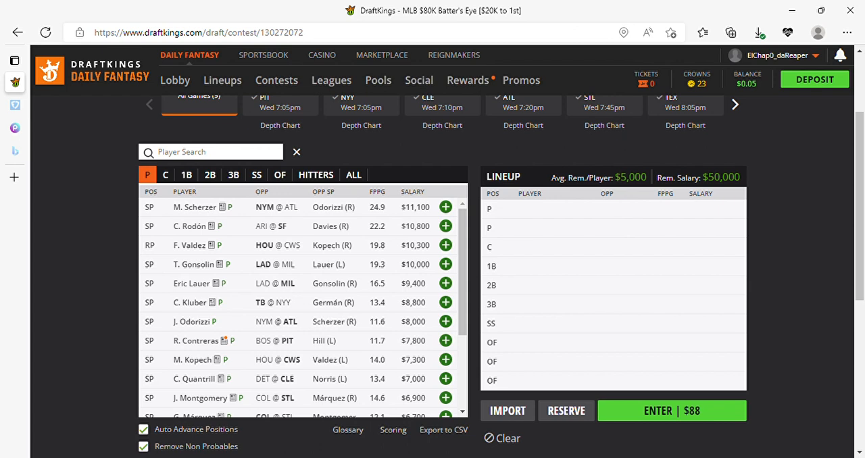
# Step: Add M. Scherzer as the first DraftKings pitcher, leaving $38,900 salary
pyautogui.click(445, 207)
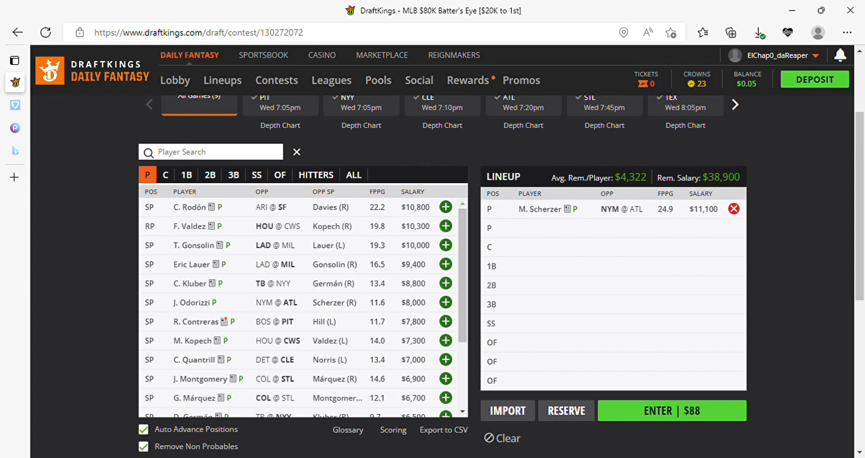
pyautogui.click(165, 174)
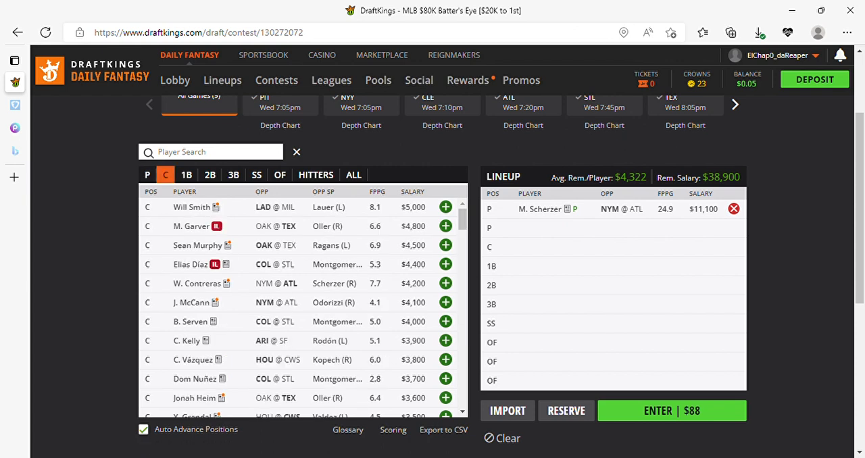
# Step: Search for and add S. Langeliers at catcher, leaving $36,900 salary
pyautogui.click(354, 174)
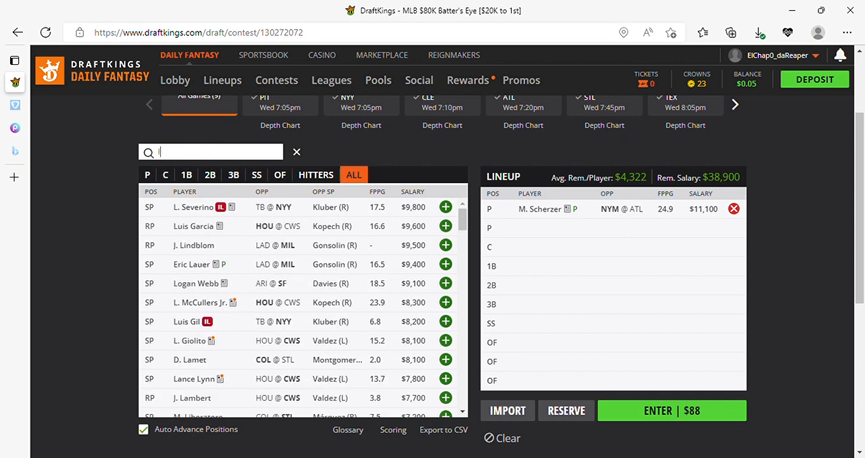
pyautogui.write('a')
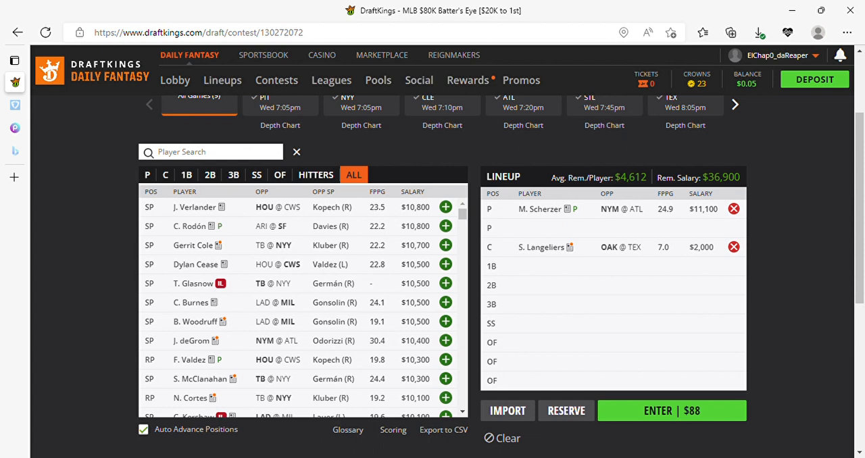
pyautogui.click(210, 174)
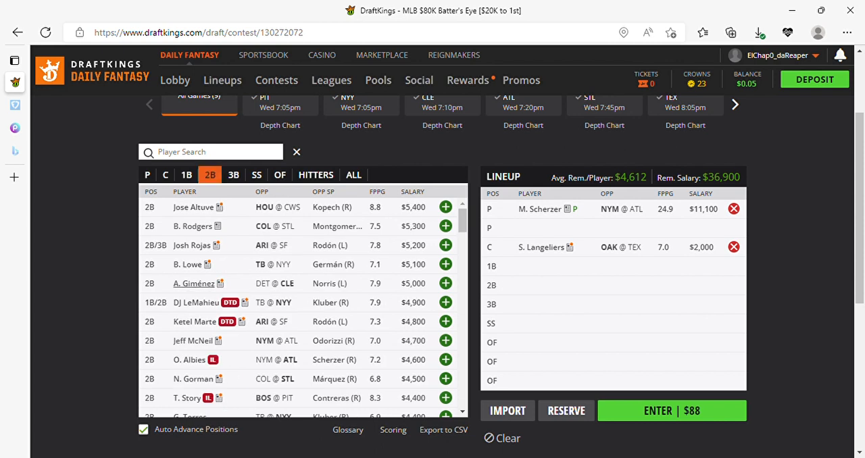
# Step: Add M. Semien at 2B and C. Seager at SS, leaving $27,500 salary
pyautogui.scroll(-3)
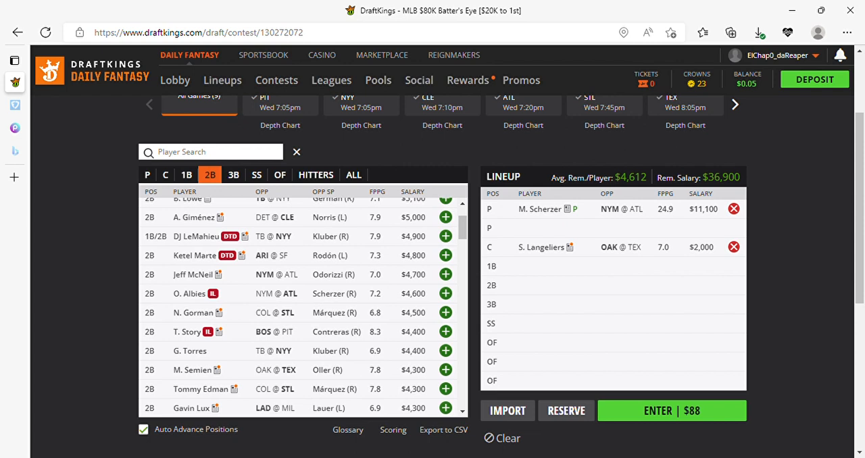
pyautogui.click(234, 175)
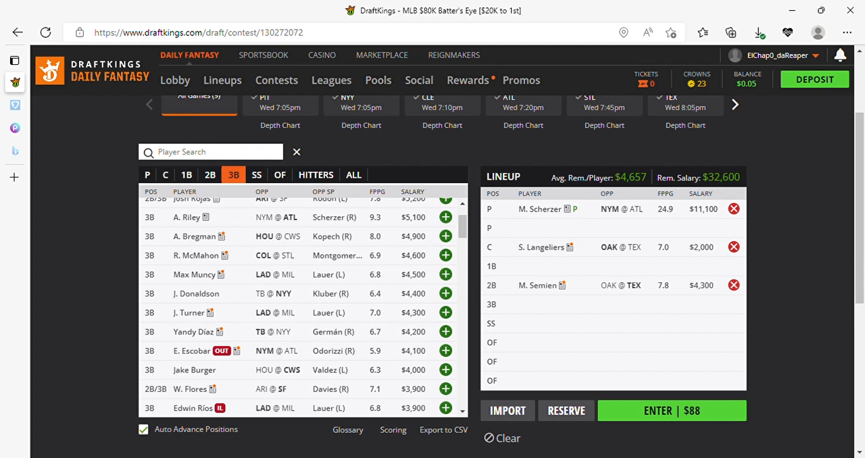
pyautogui.click(256, 175)
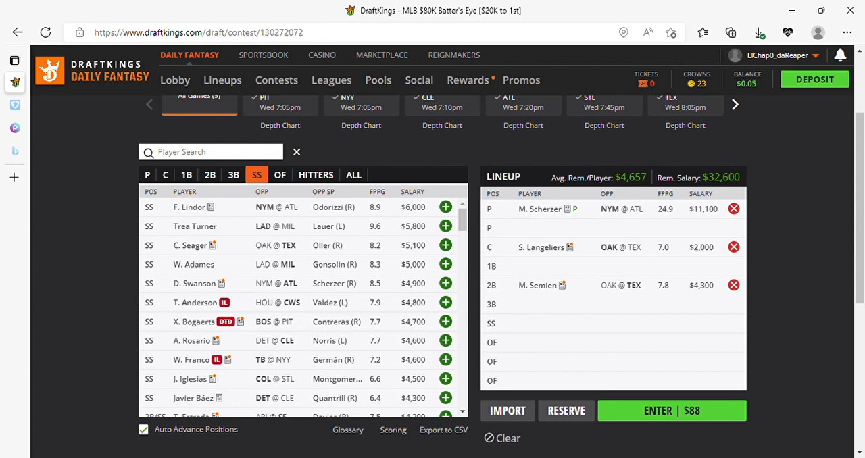
pyautogui.click(280, 174)
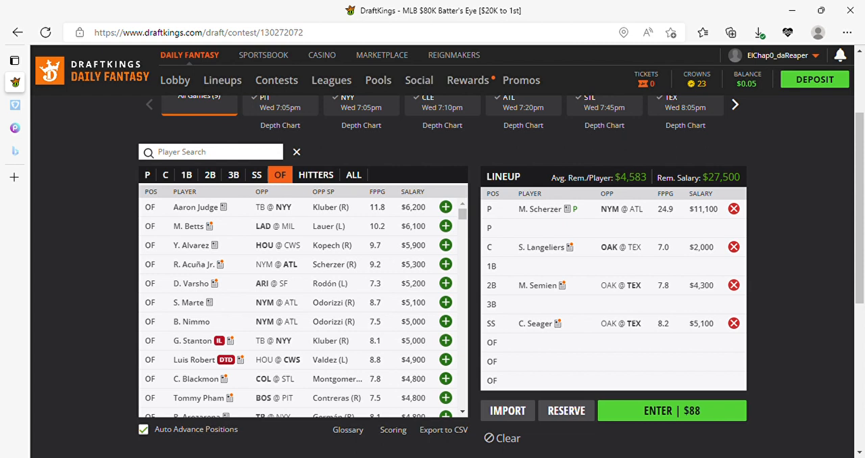
# Step: Add J. Ramírez at third base, dropping remaining salary to $21,900
pyautogui.click(234, 174)
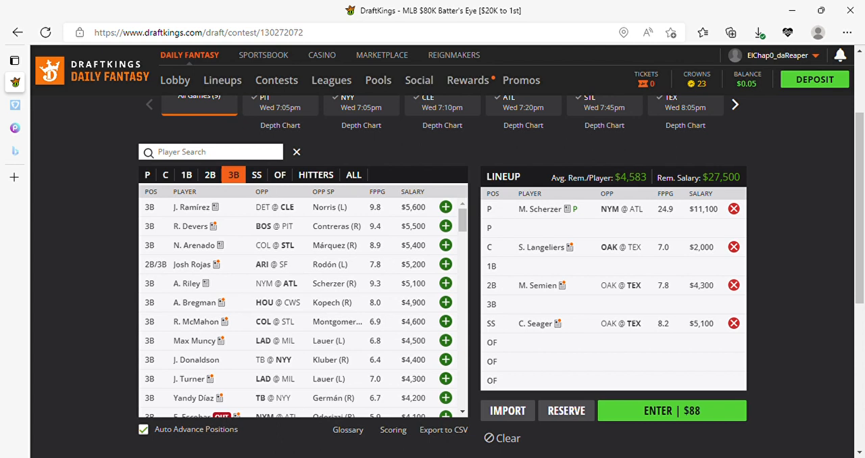
pyautogui.click(279, 174)
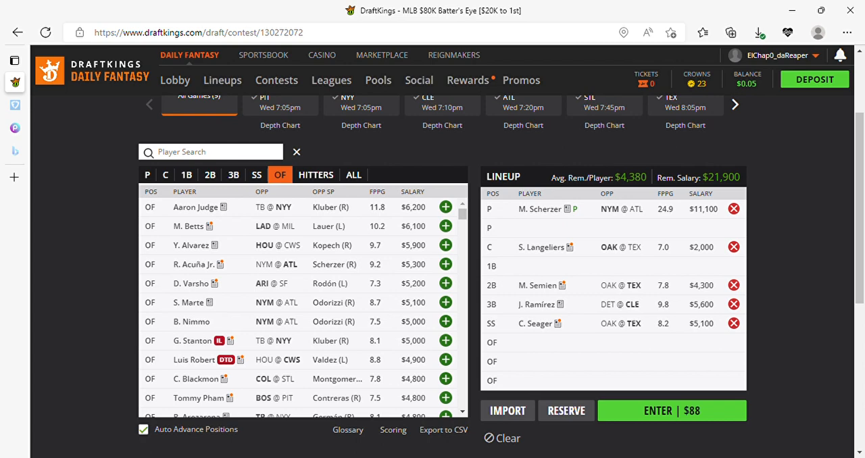
# Step: Switch to the FanDuel $125K Wed MLB Rally contest entry page
pyautogui.click(14, 60)
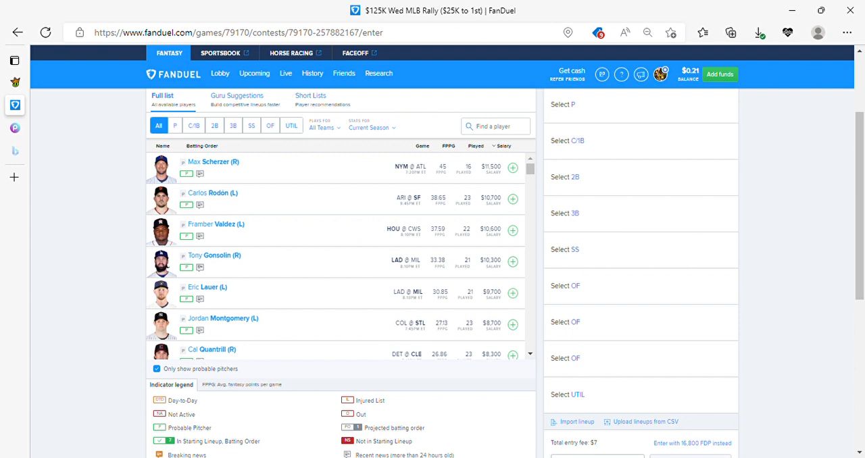
# Step: Add Max Scherzer at pitcher and search for Brandon Lowe at 2B
pyautogui.click(512, 167)
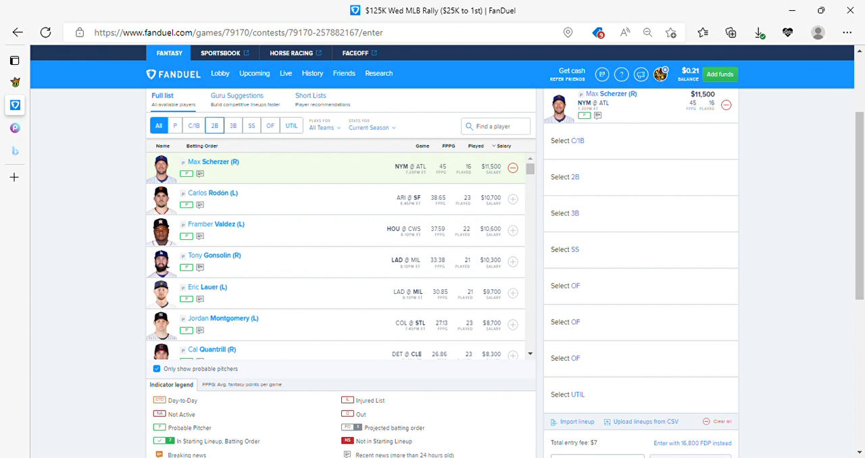
pyautogui.click(214, 126)
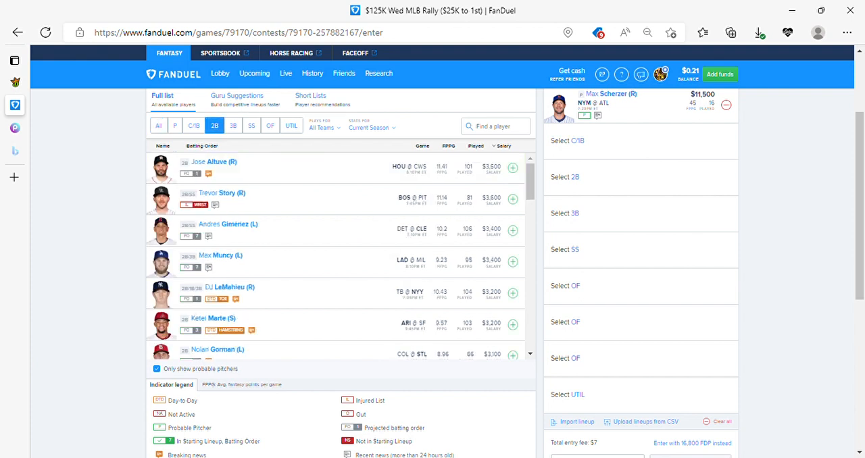
pyautogui.click(496, 126)
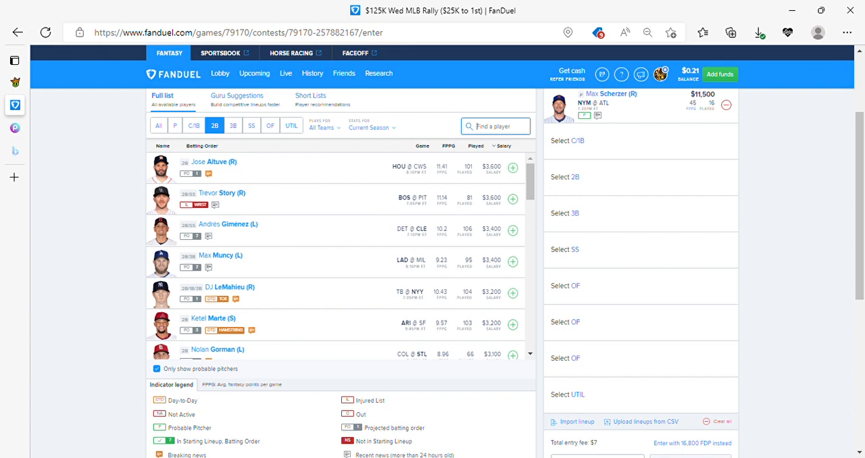
pyautogui.write('Iowe')
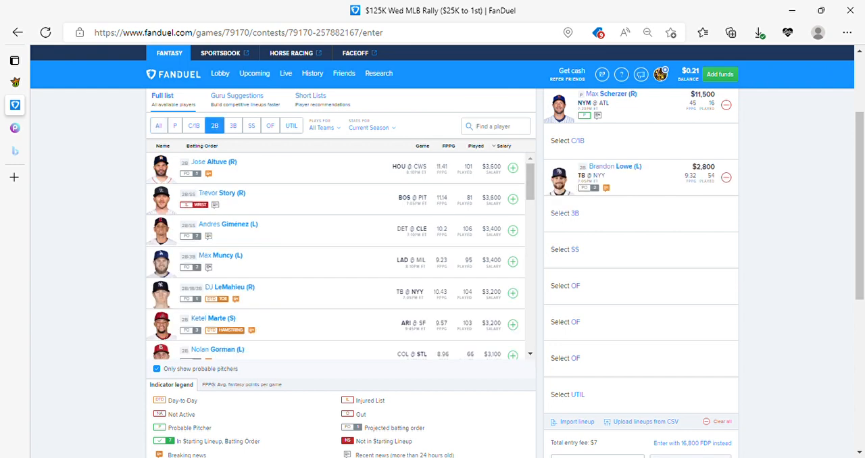
# Step: Add Jose Ramirez at 3B and Corey Seager at SS, then search 'sem' for UTIL
pyautogui.click(232, 125)
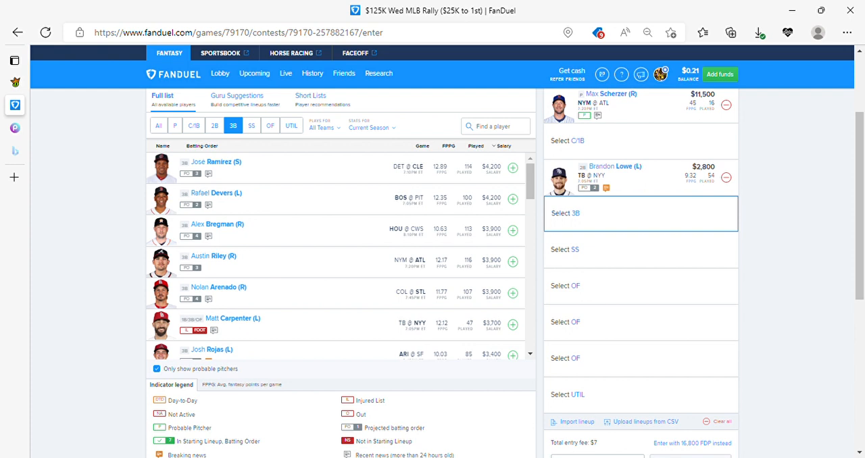
pyautogui.click(512, 167)
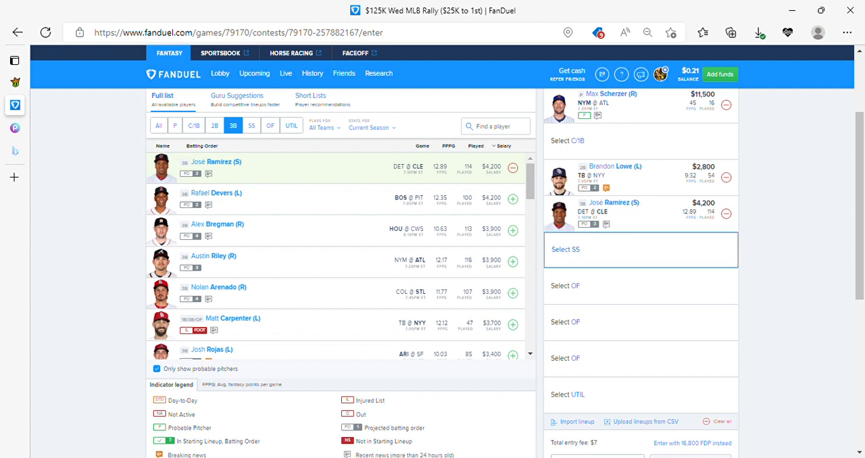
pyautogui.click(251, 125)
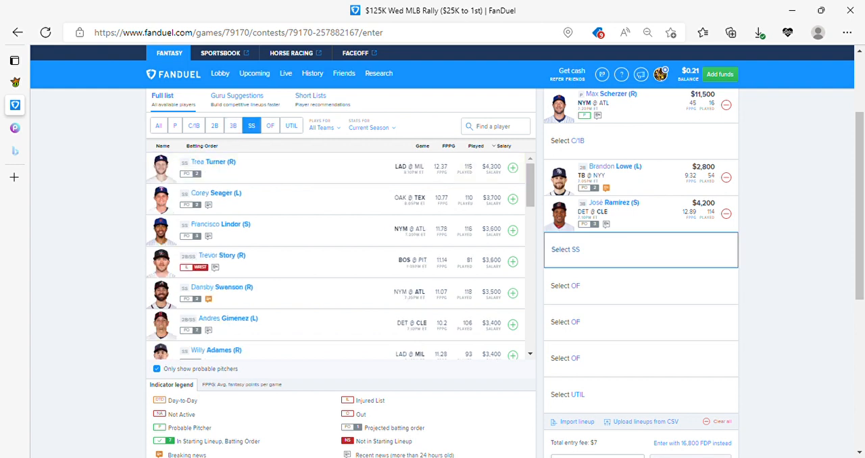
pyautogui.click(512, 198)
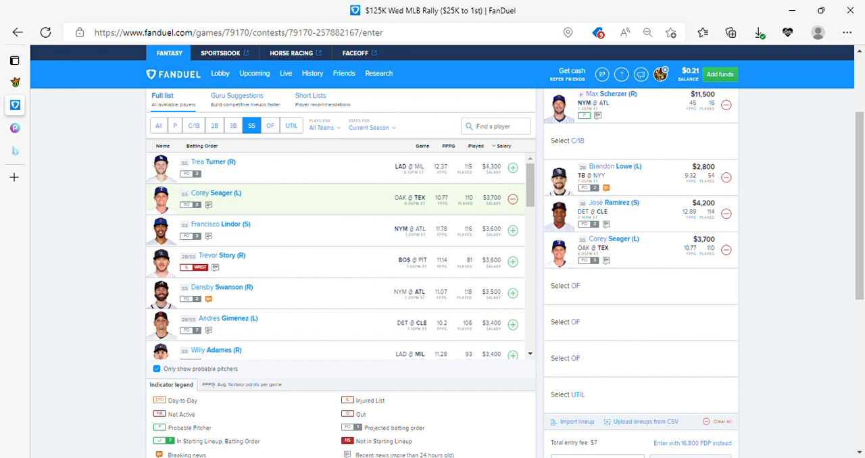
pyautogui.click(291, 125)
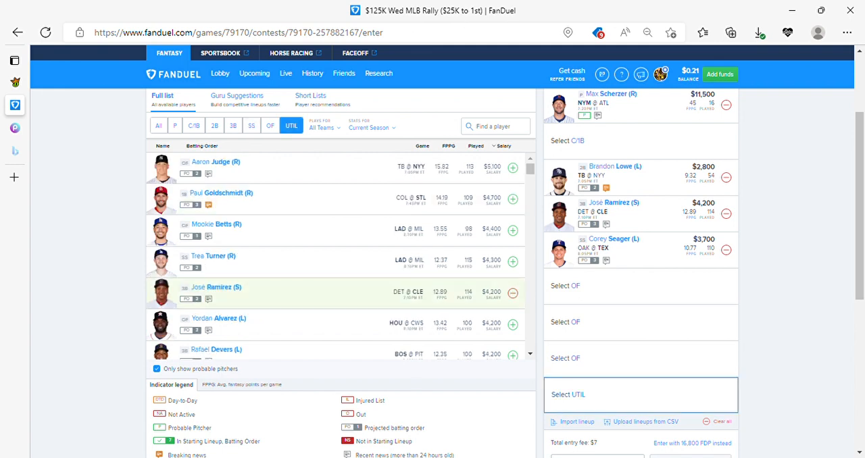
pyautogui.click(496, 126)
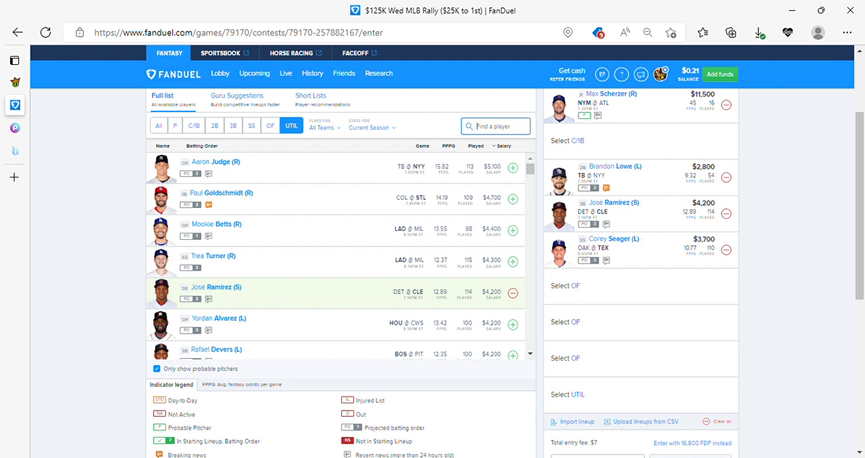
pyautogui.write('sem')
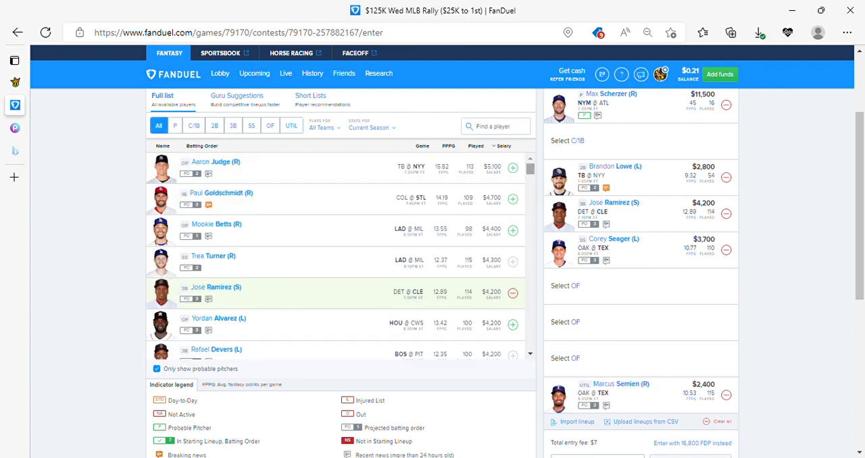
# Step: Open Brandon Lowe's player card with his stats, next game and news
pyautogui.click(290, 126)
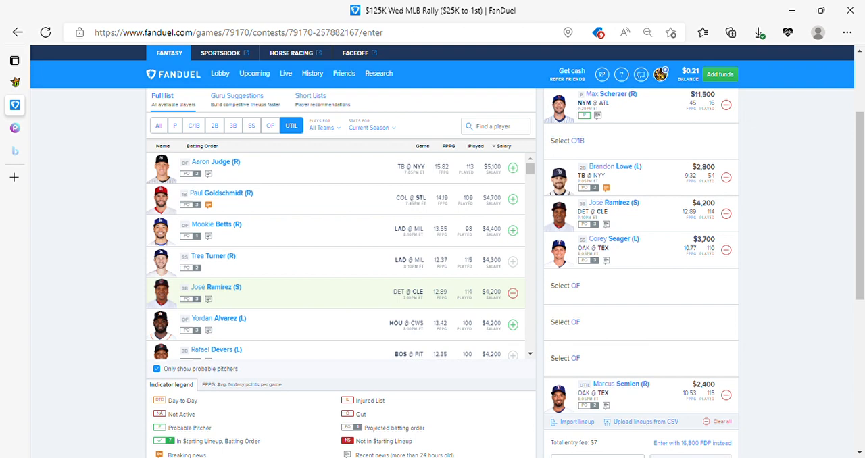
pyautogui.click(615, 166)
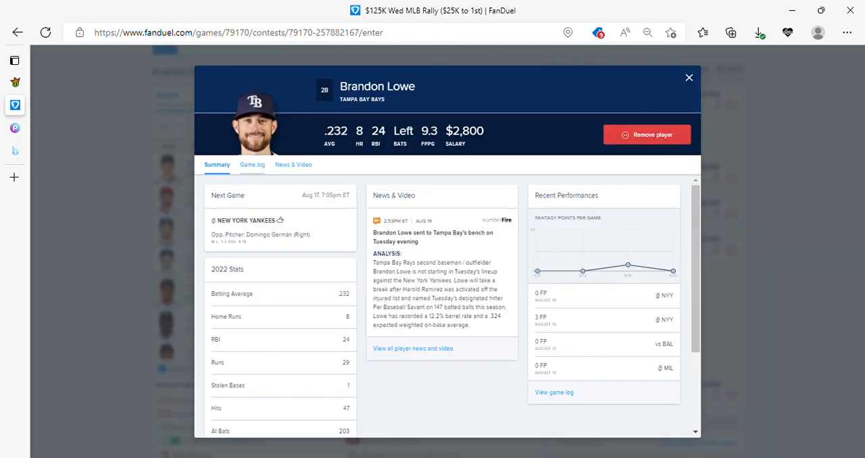
# Step: View Brandon Lowe's game log and remove him, reopening the 2B slot
pyautogui.click(253, 165)
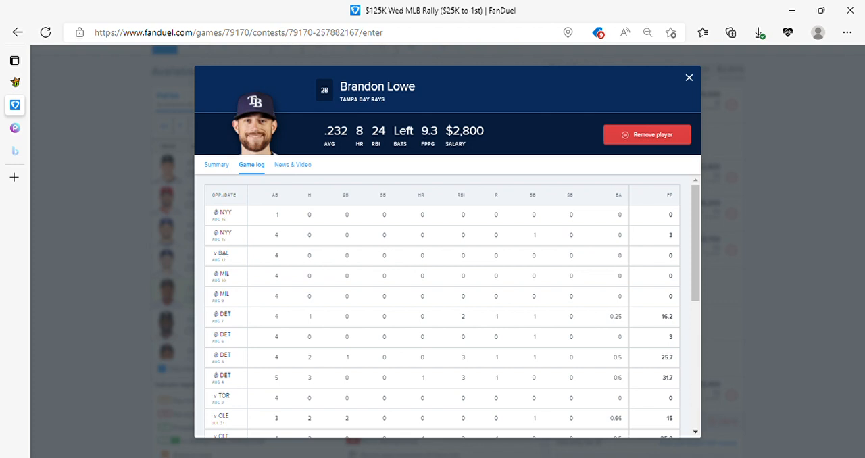
pyautogui.click(688, 77)
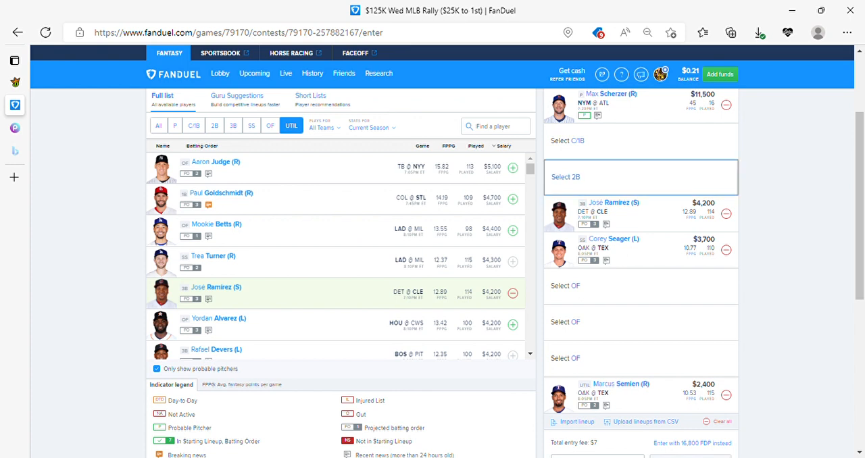
# Step: Search players for 'lowe' to list Nathaniel, Brandon and Josh Lowe
pyautogui.click(214, 126)
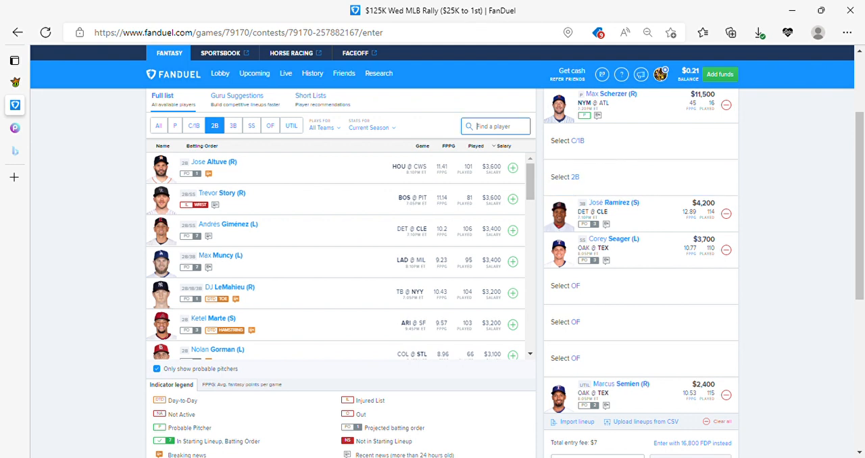
pyautogui.write('lowe')
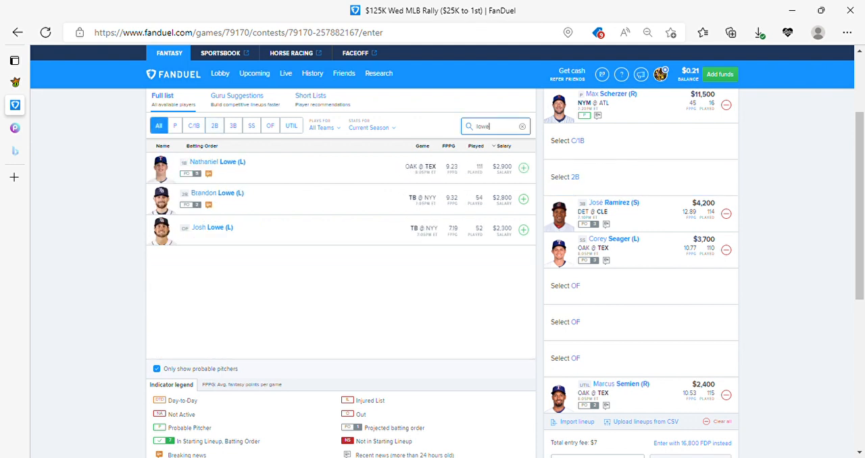